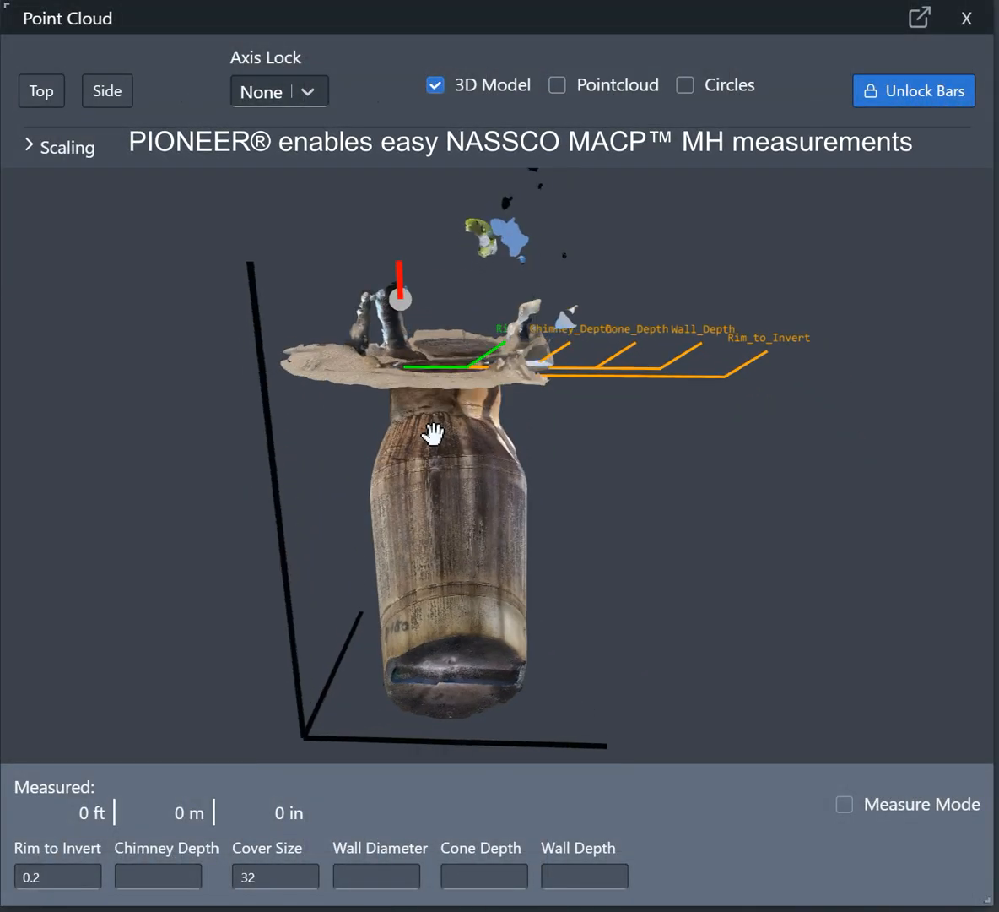
# Inspect the opening from above, return to the side view and unlock the measurement bars.
pyautogui.moveTo(432, 432); pyautogui.dragTo(567, 480)
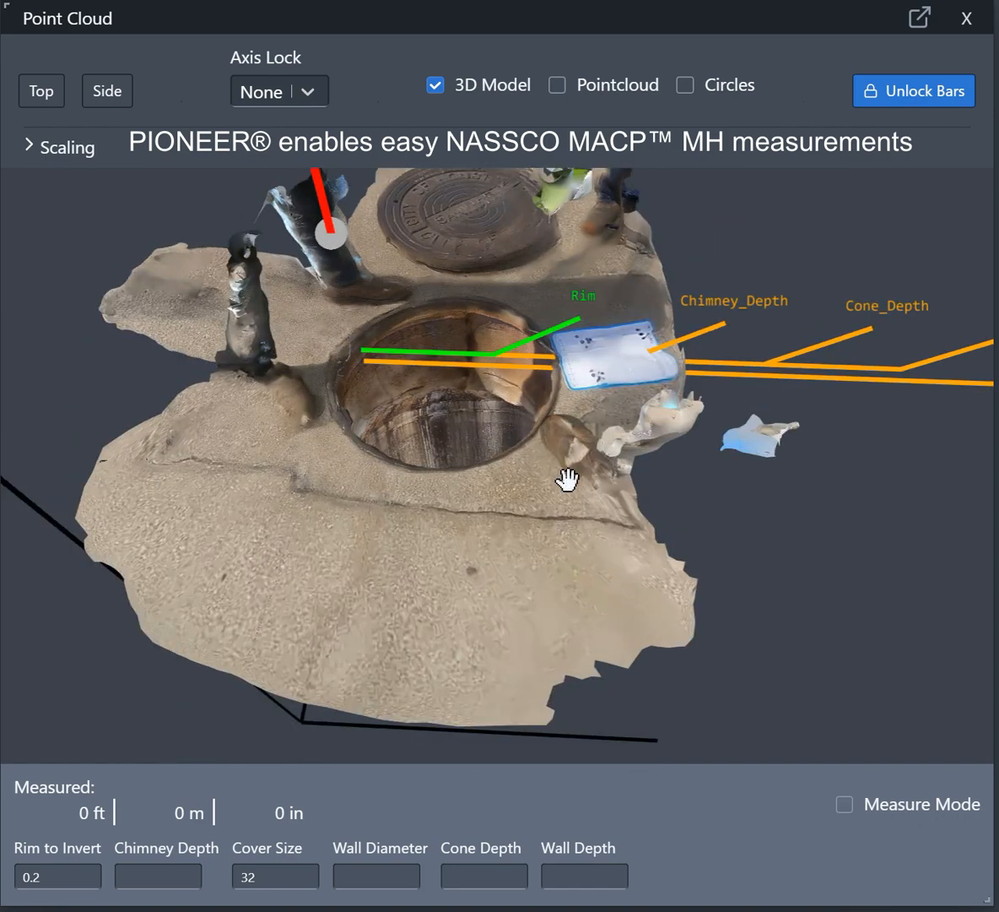
pyautogui.click(108, 91)
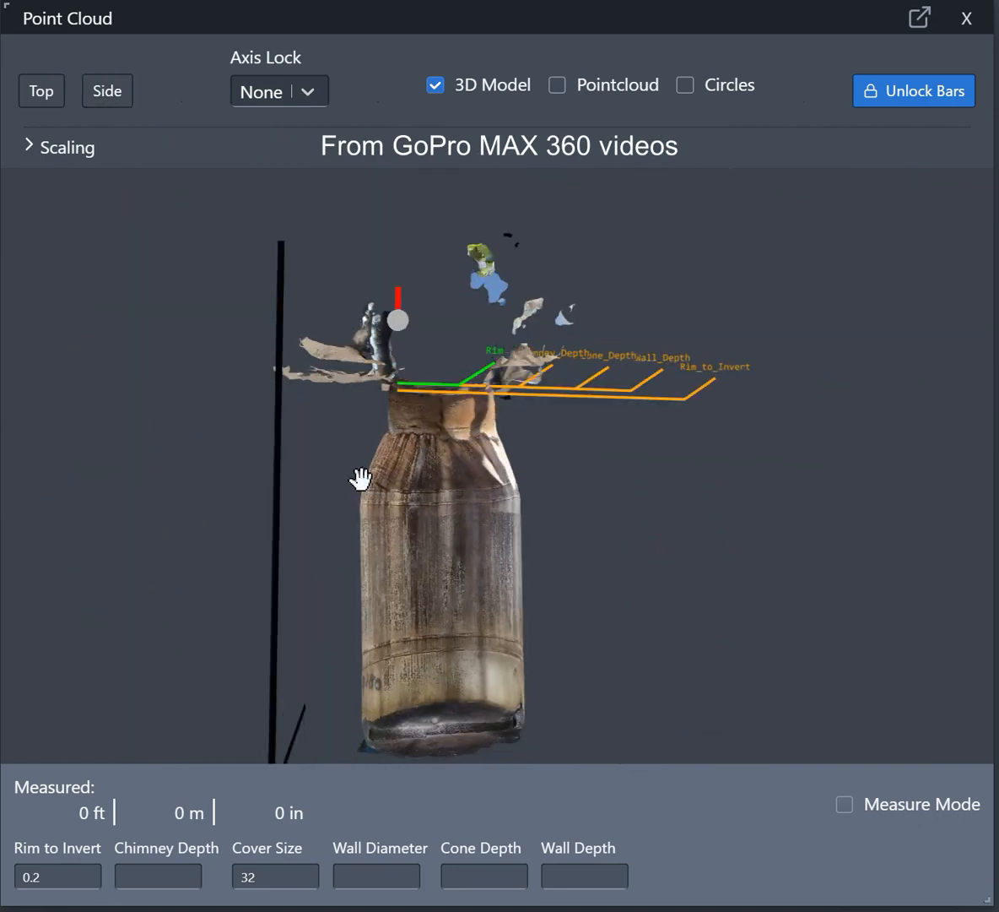
pyautogui.click(914, 91)
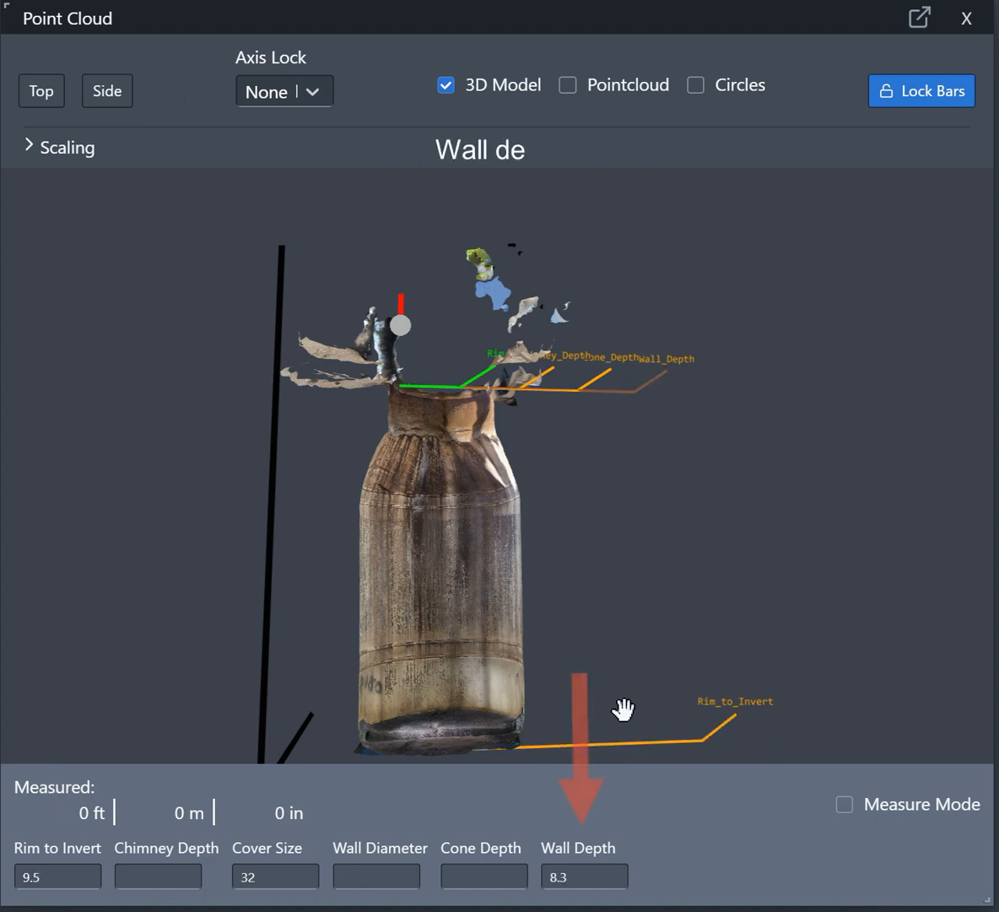
# Position the Wall_Depth (8.6) and Chimney_Depth (1.4) bars along the shaft and lock the bars.
pyautogui.moveTo(625, 709); pyautogui.dragTo(587, 412)
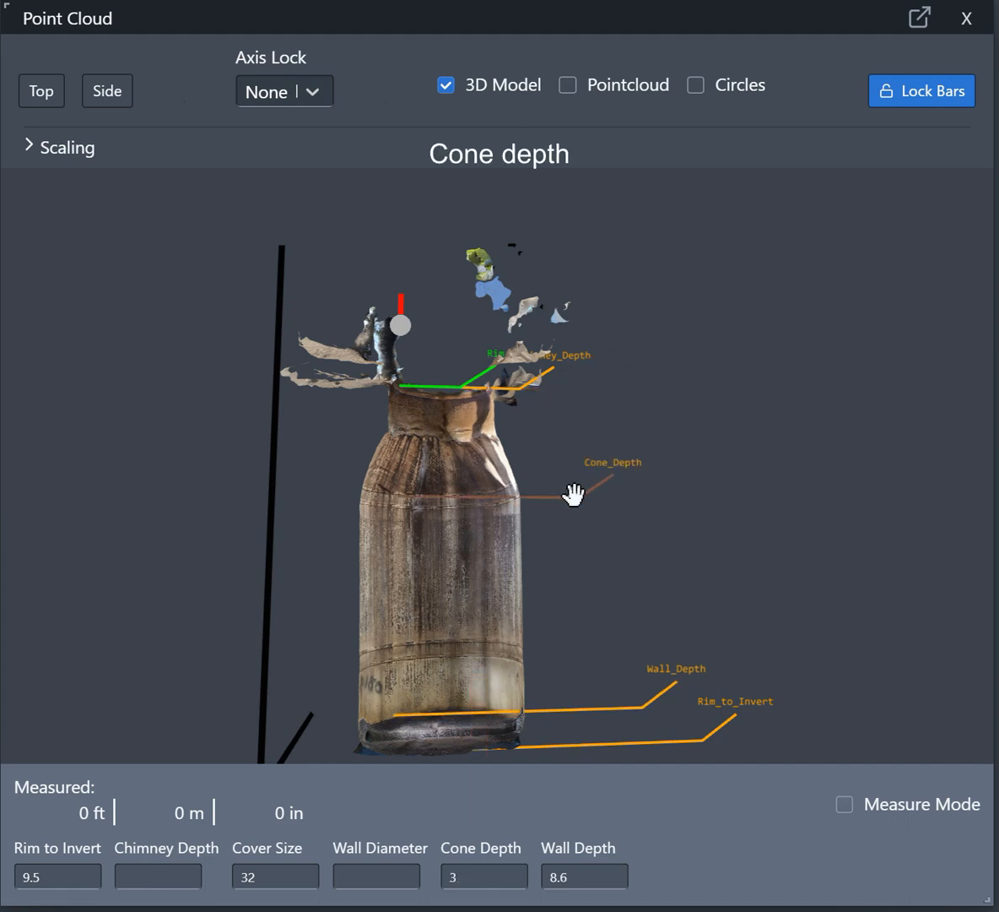
pyautogui.click(510, 386)
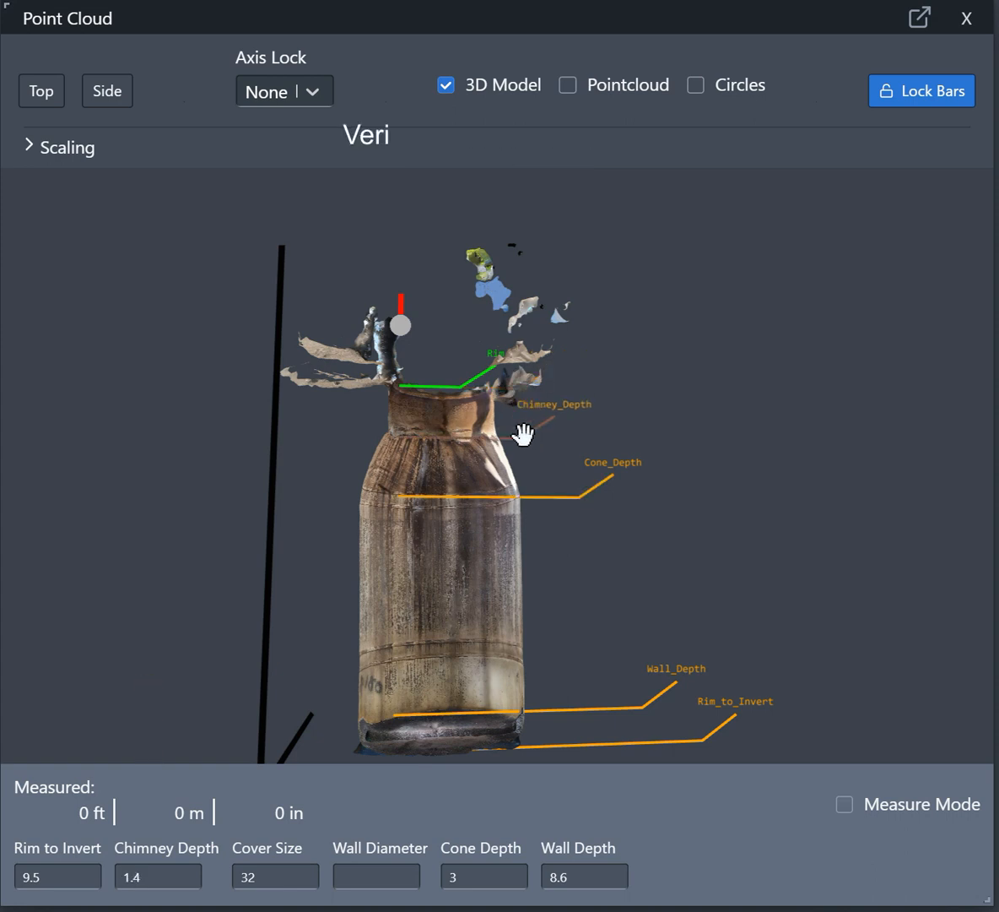
pyautogui.click(922, 91)
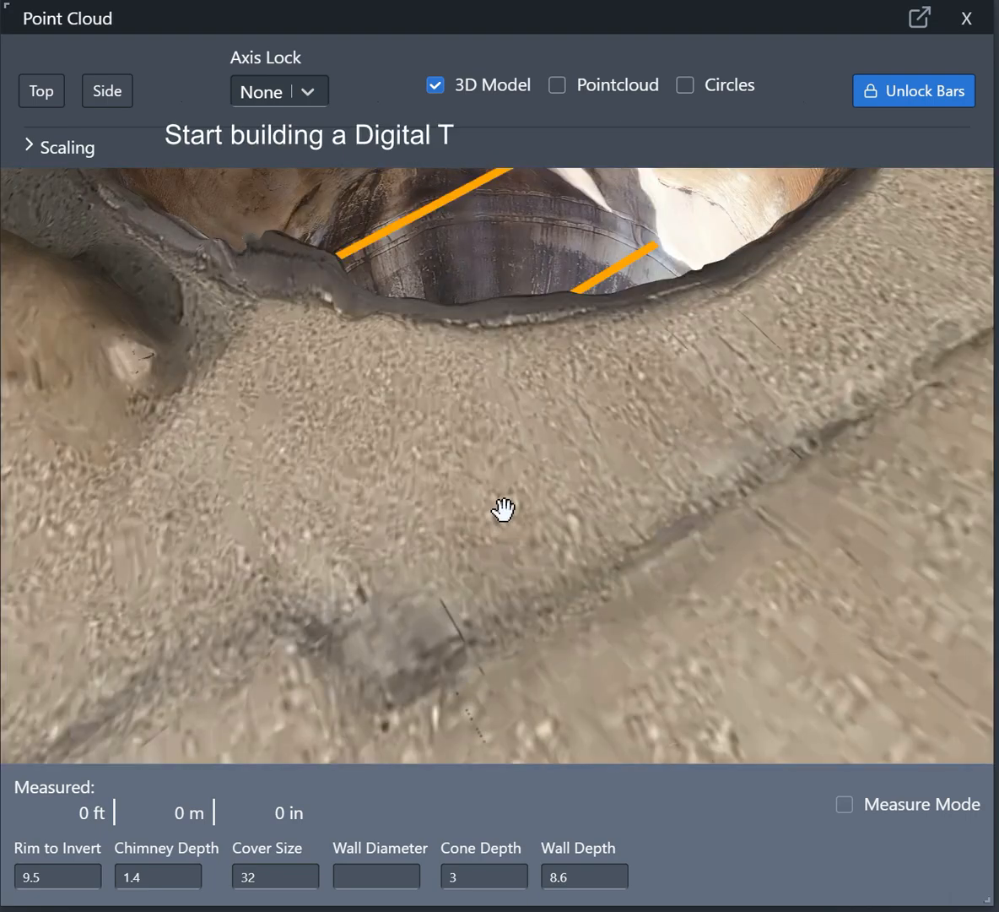
pyautogui.moveTo(504, 510); pyautogui.dragTo(513, 314)
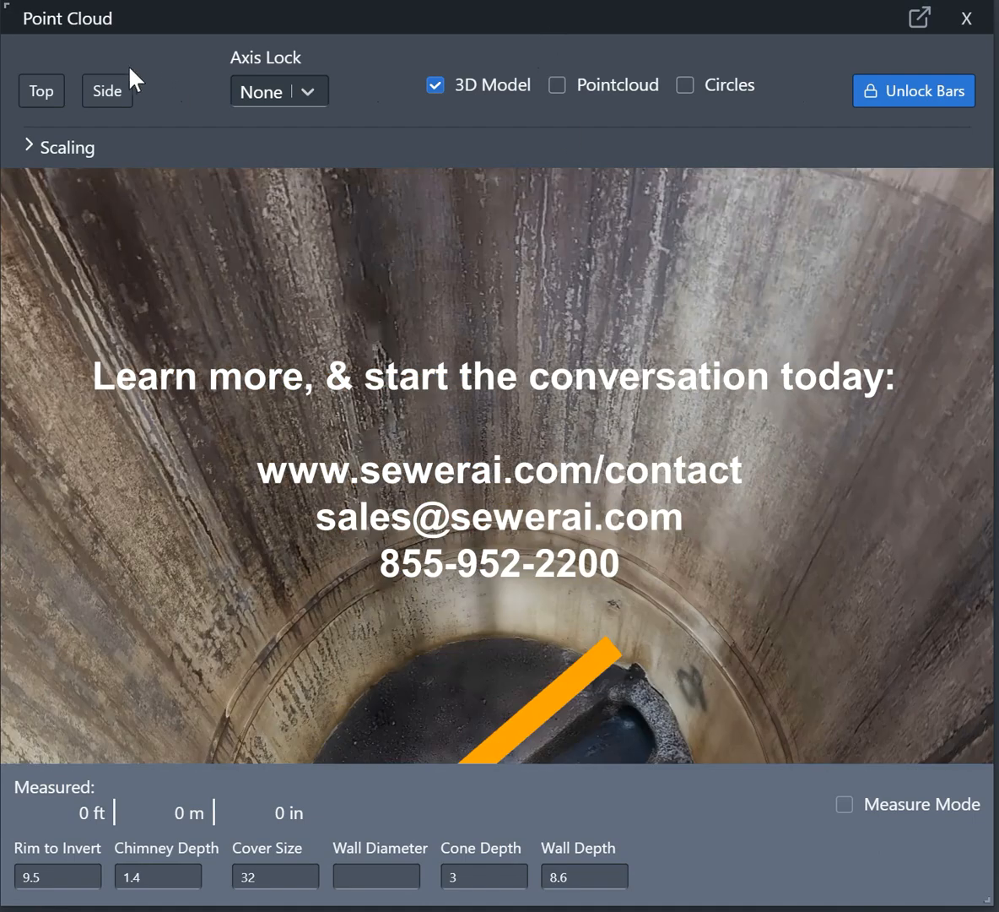
pyautogui.click(108, 91)
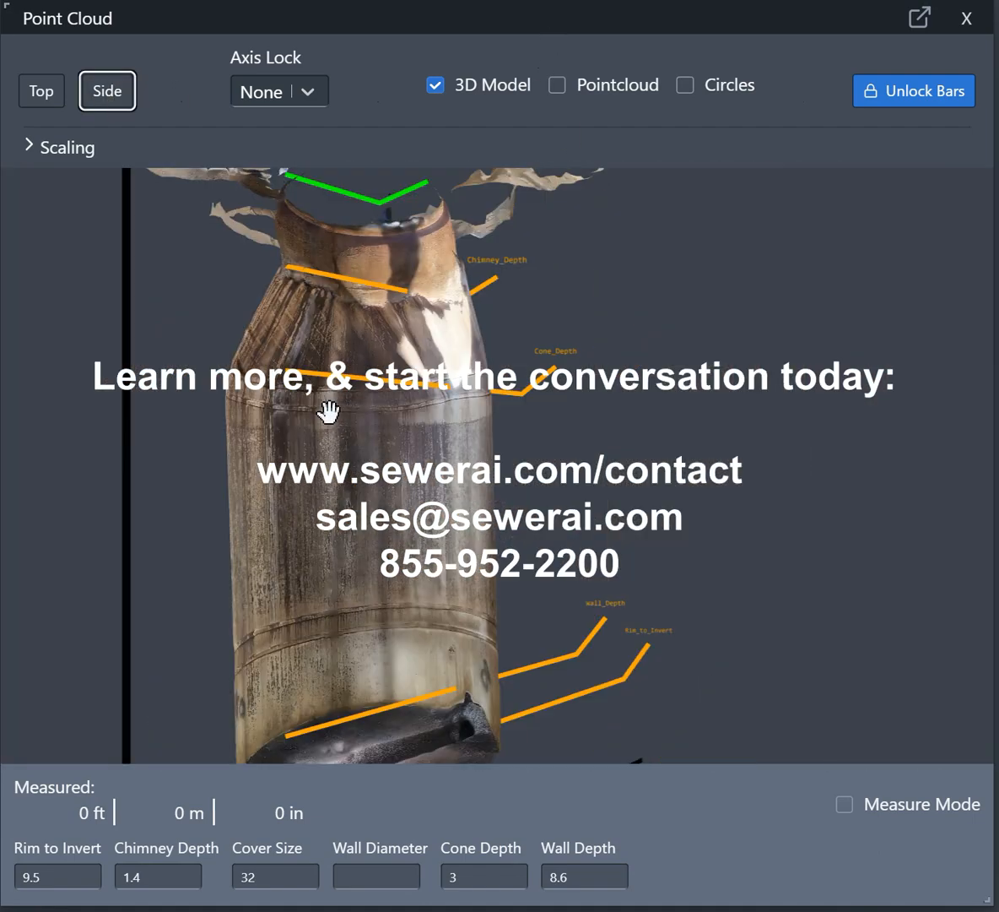